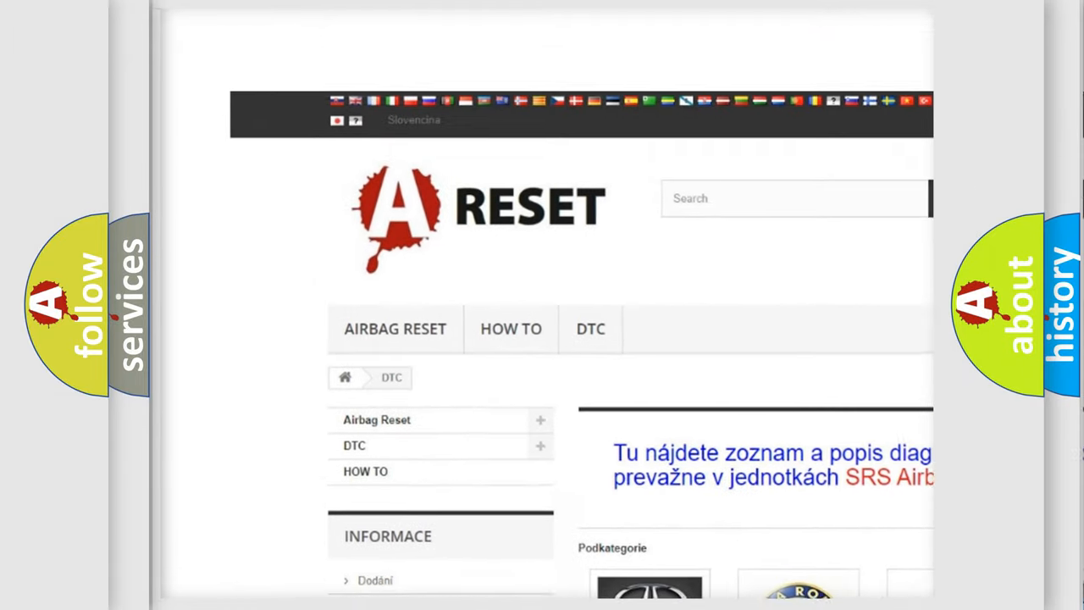
Step: Browse the Honda B-series fault code list down to U122034, Trans Preference Switch Circuit Low
scroll("up", 3)
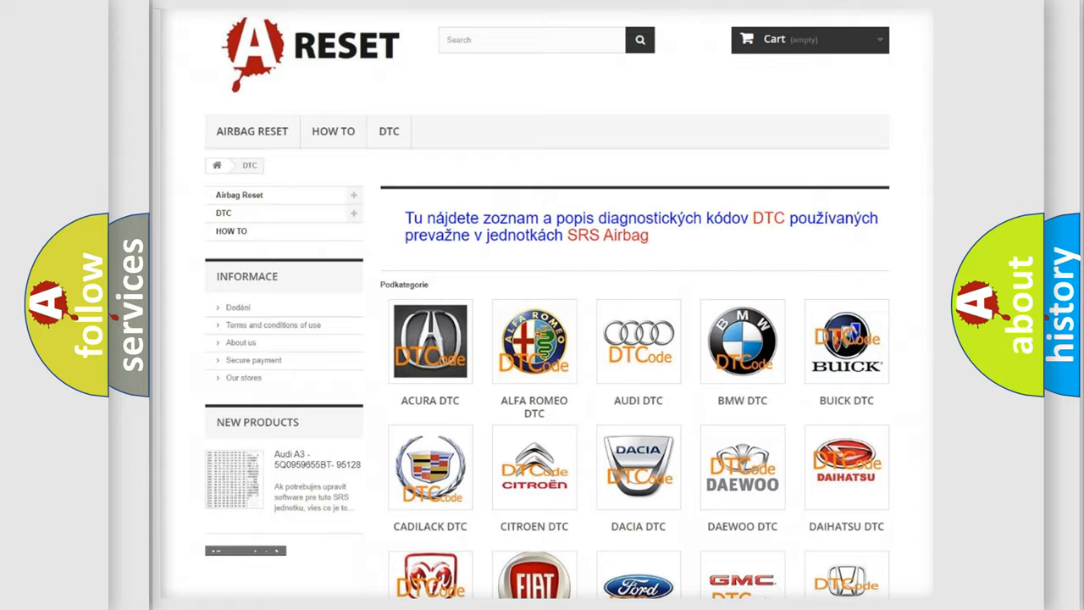
scroll("down", 3)
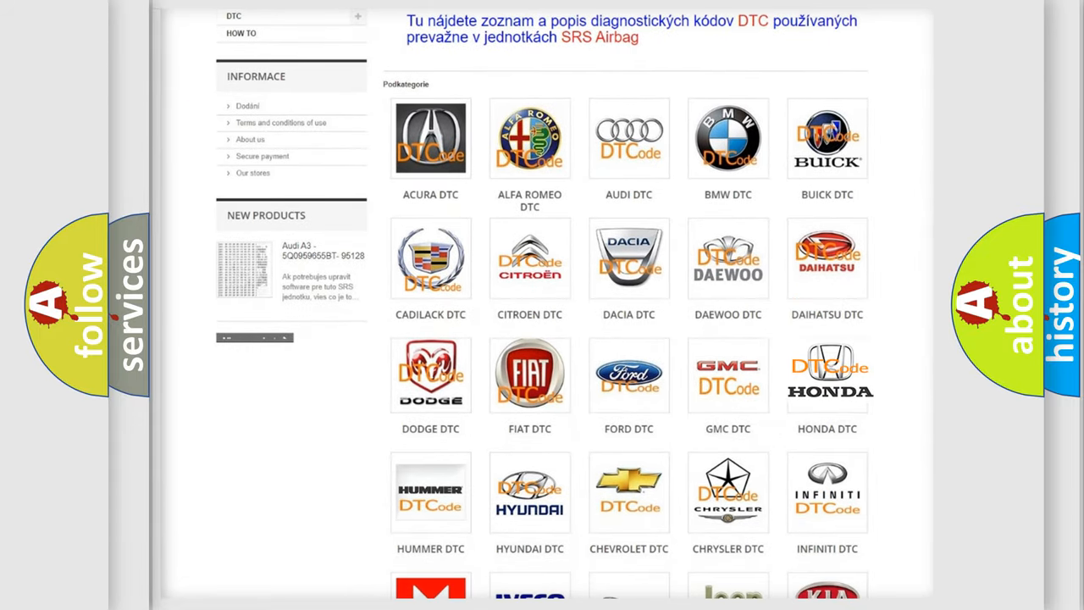
left_click(826, 373)
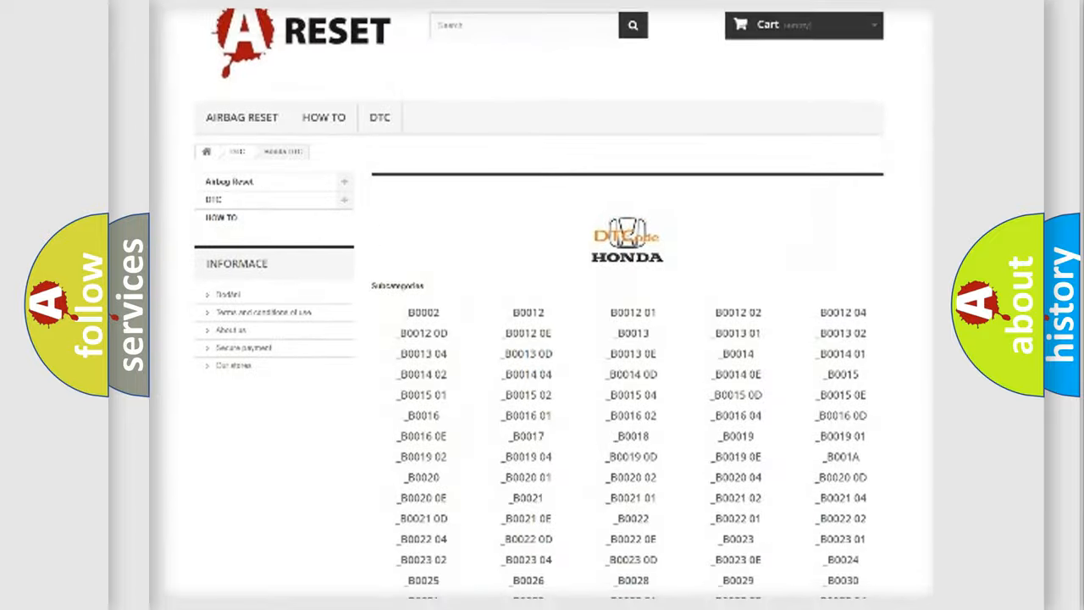
scroll("down", 3)
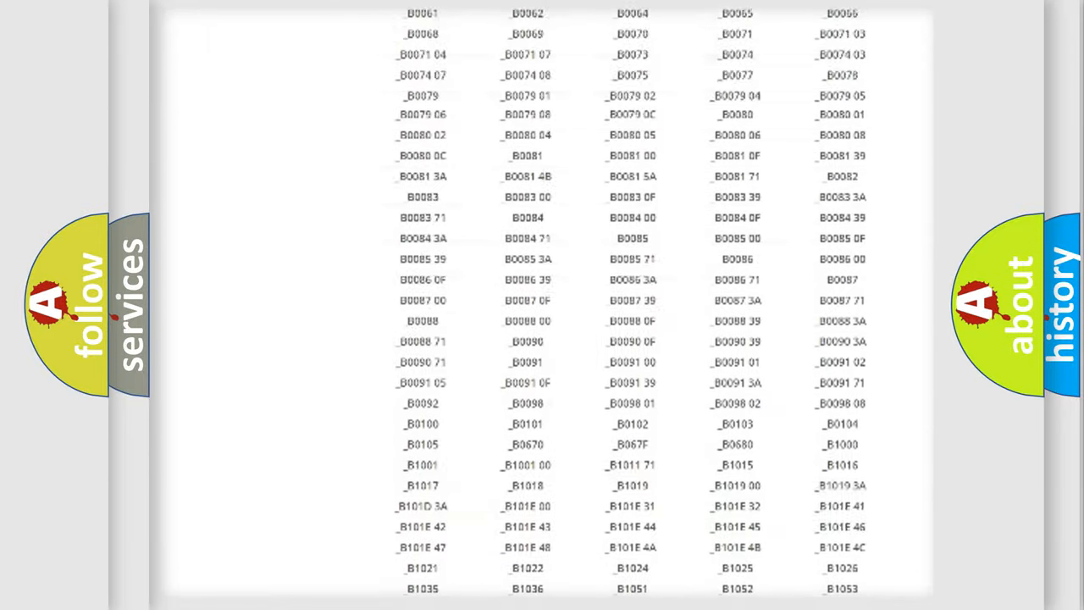
scroll("up", 3)
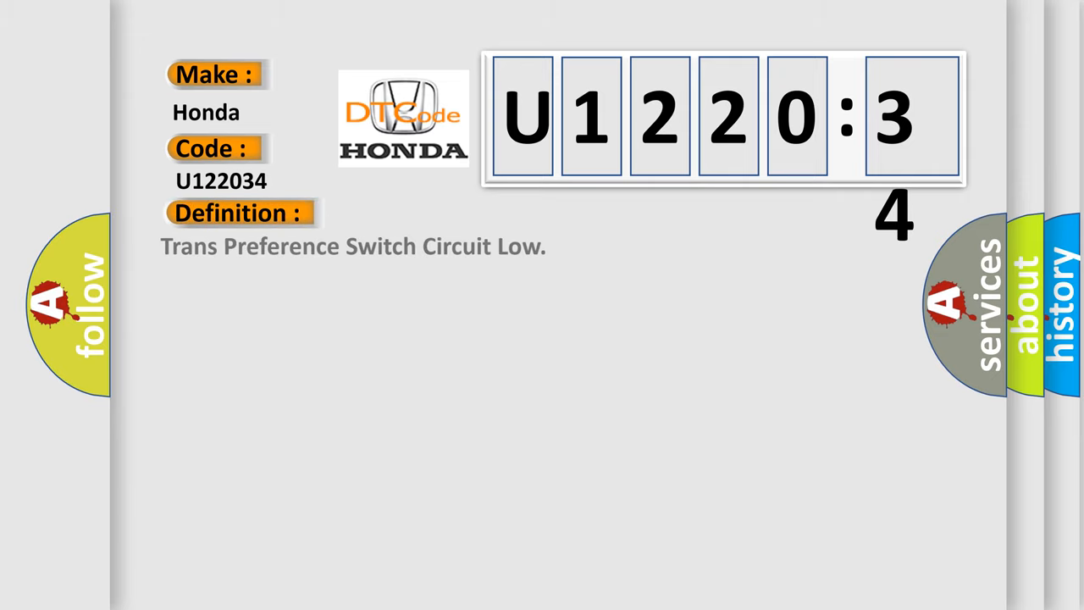
Step: Show the Honda U122034 slide with its definition and the 9.0-16.0 volt, Tow/Haul switch description
left_click(439, 213)
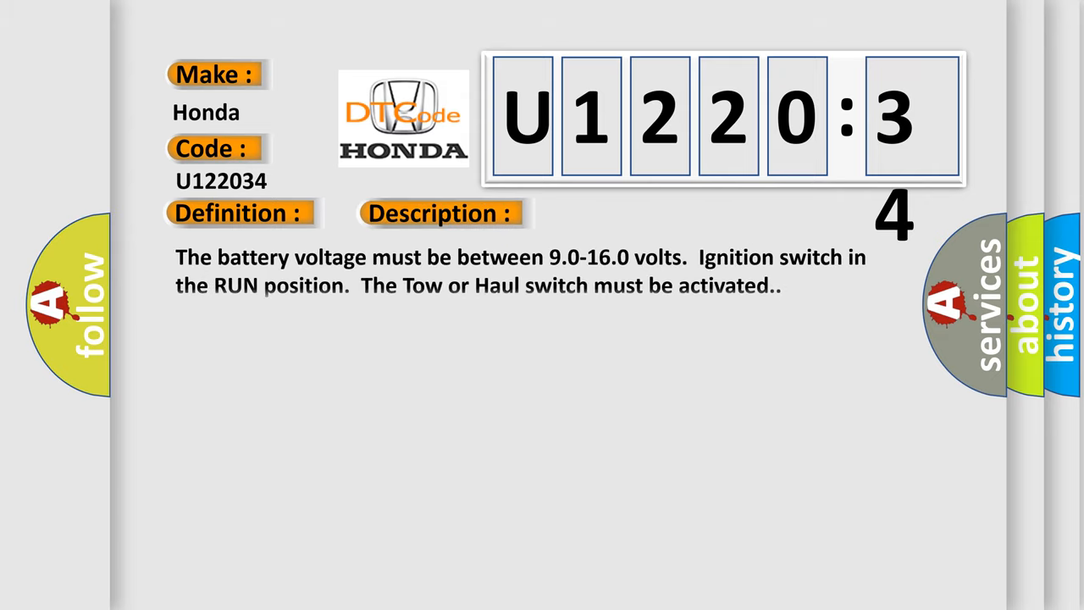